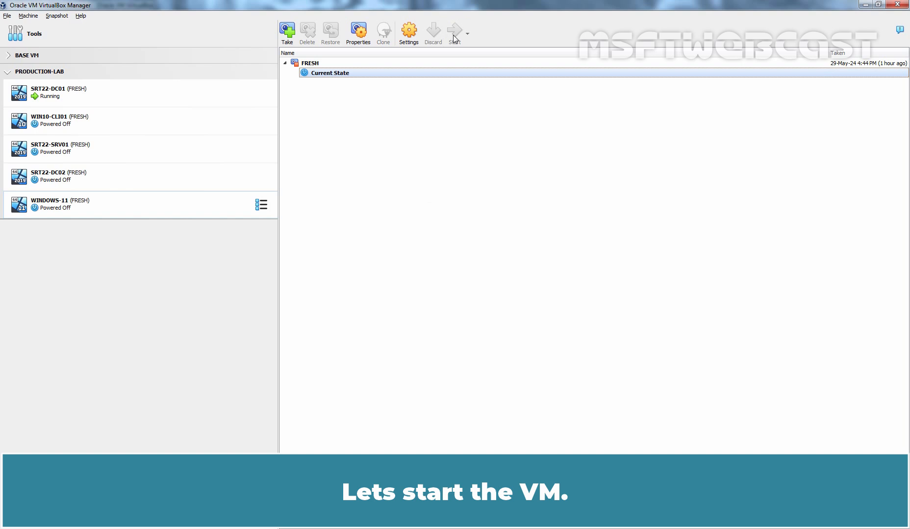
- Start the powered-off WINDOWS-11 VM from the VirtualBox Manager toolbar
{"action": "left_click", "coordinate": [454, 32]}
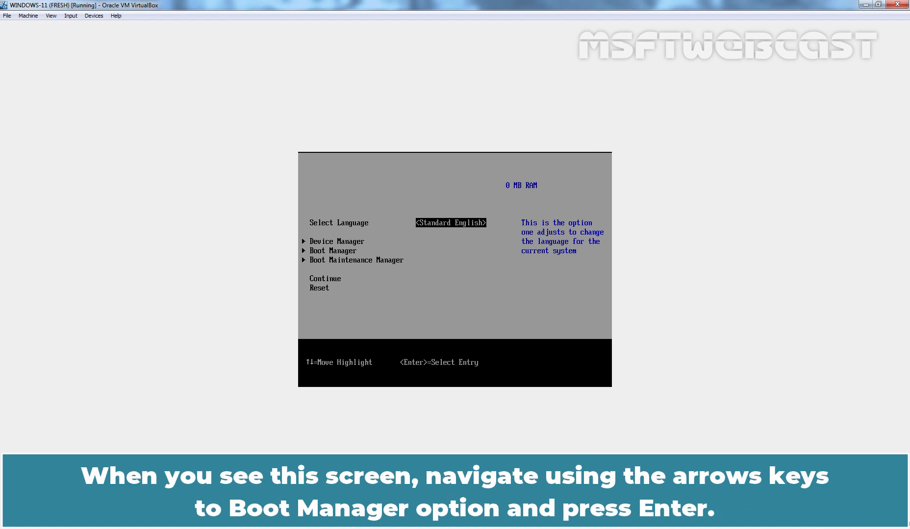
- Boot the VM from the firmware Boot Manager using the UEFI PXEv4 network device
{"action": "key", "text": "Down"}
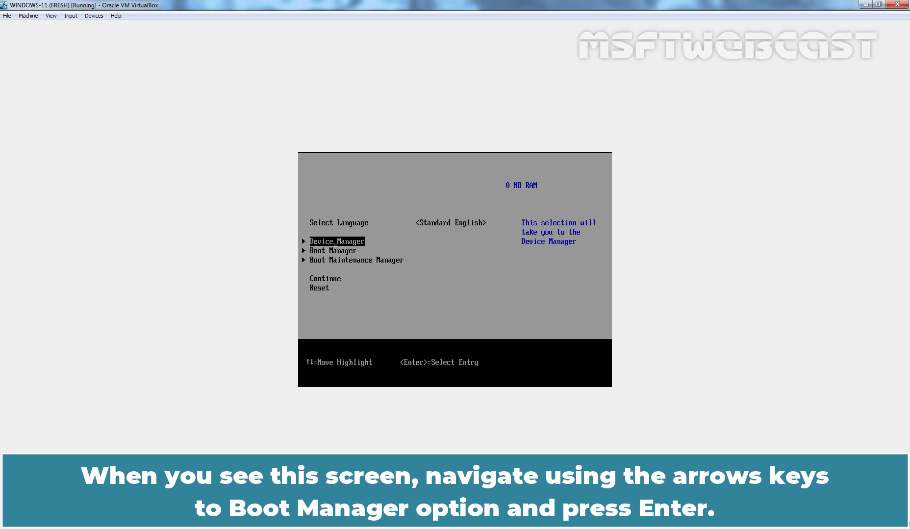
{"action": "key", "text": "enter"}
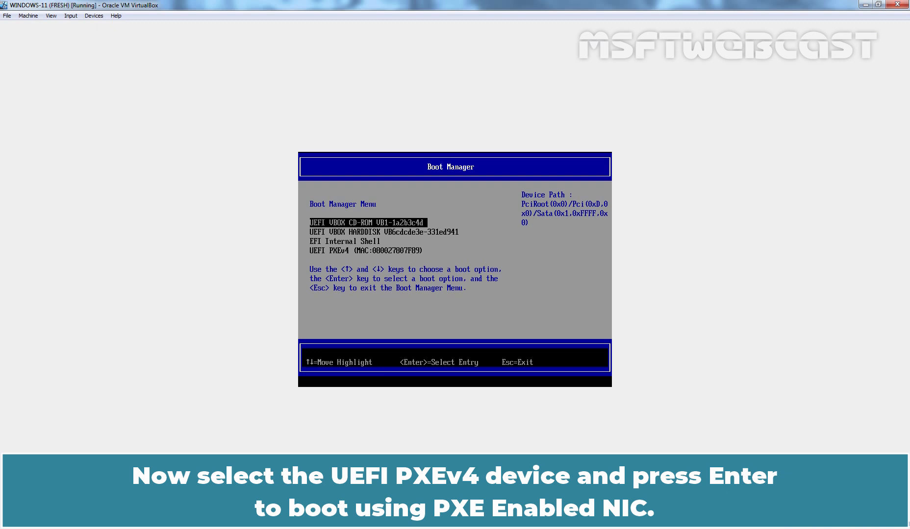
{"action": "key", "text": "Down"}
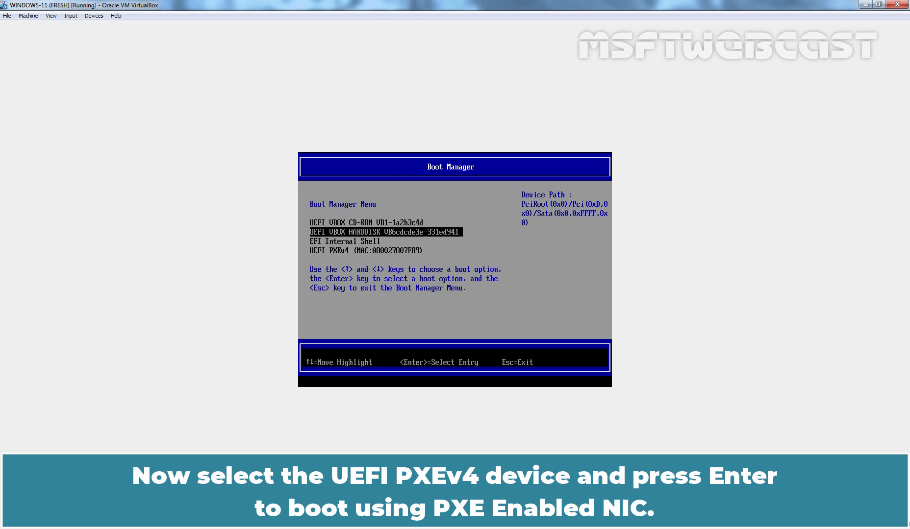
{"action": "key", "text": "enter"}
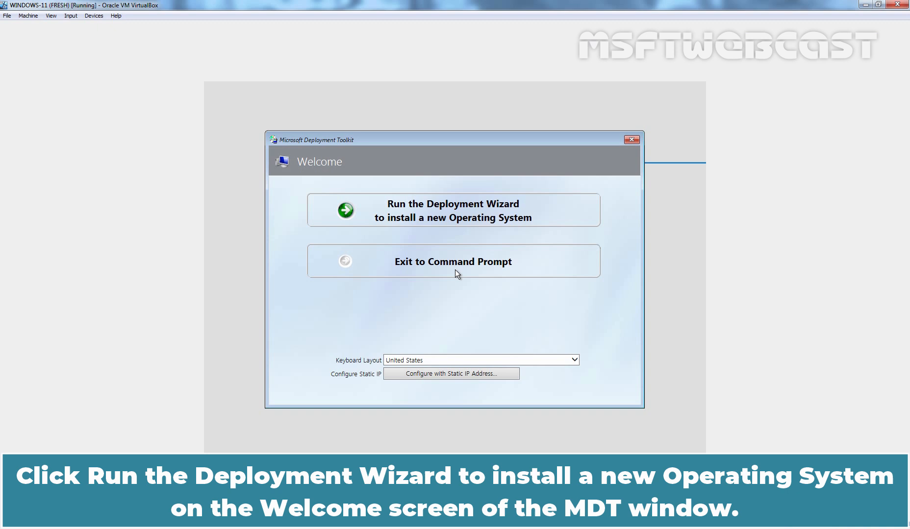
- Run the Deployment Wizard and log in as 'adm' on domain msftwebcast.com
{"action": "left_click", "coordinate": [453, 211]}
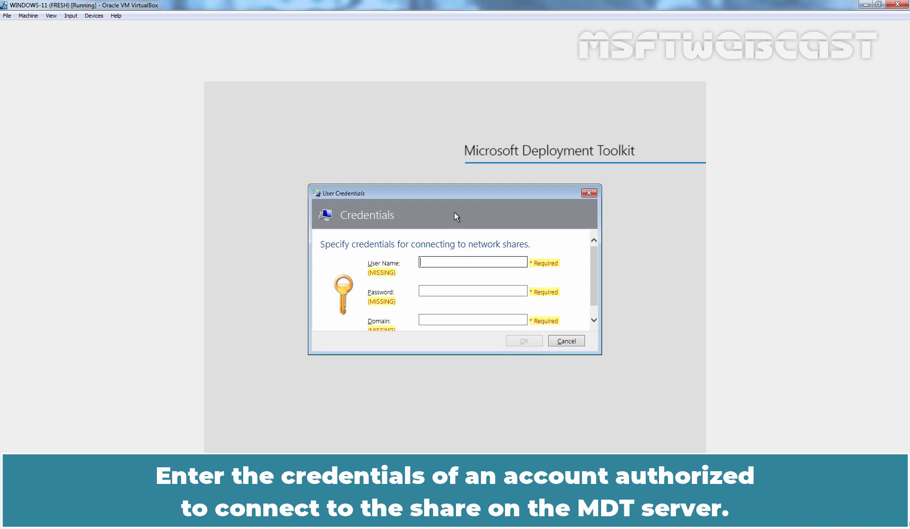
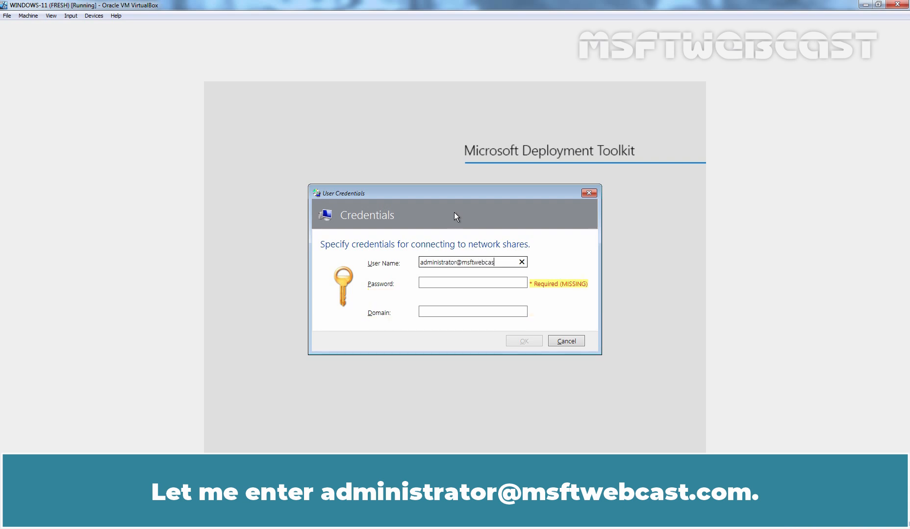
{"action": "type", "text": "●"}
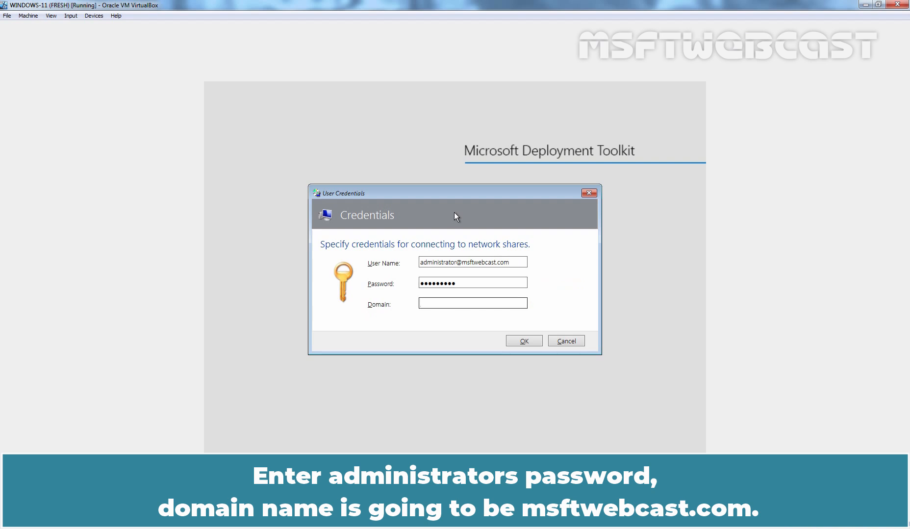
{"action": "type", "text": "msftwebcast"}
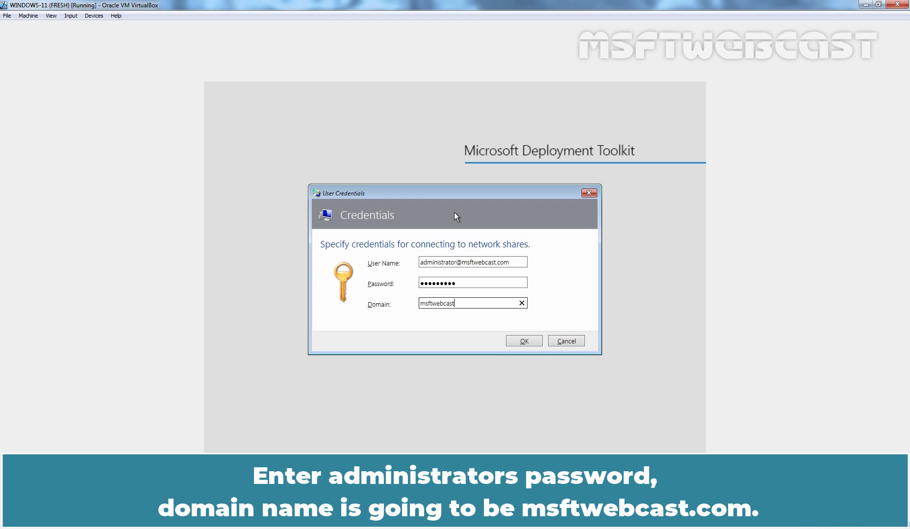
{"action": "type", "text": ".com"}
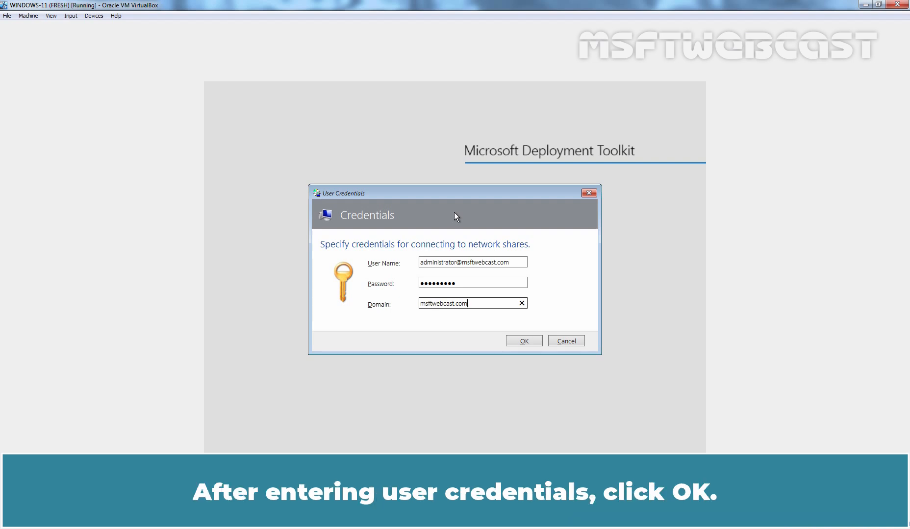
{"action": "left_click", "coordinate": [522, 341]}
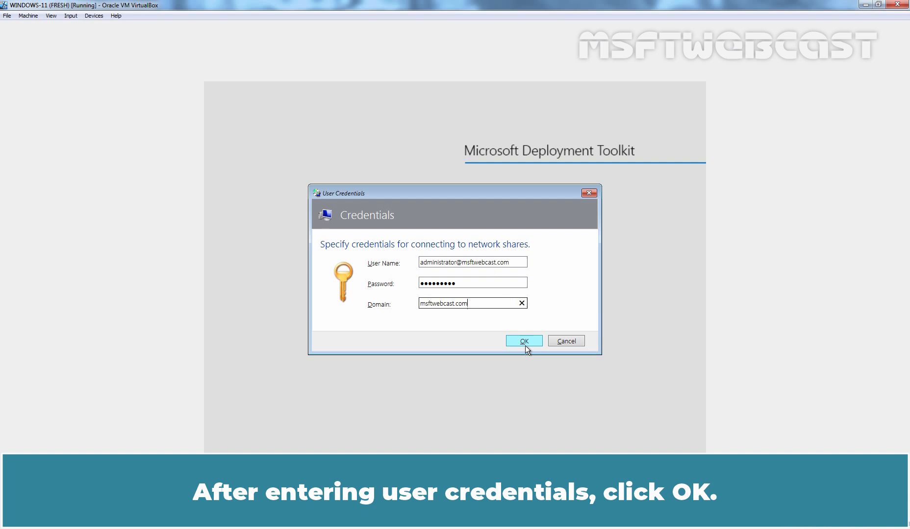
{"action": "left_click", "coordinate": [523, 341]}
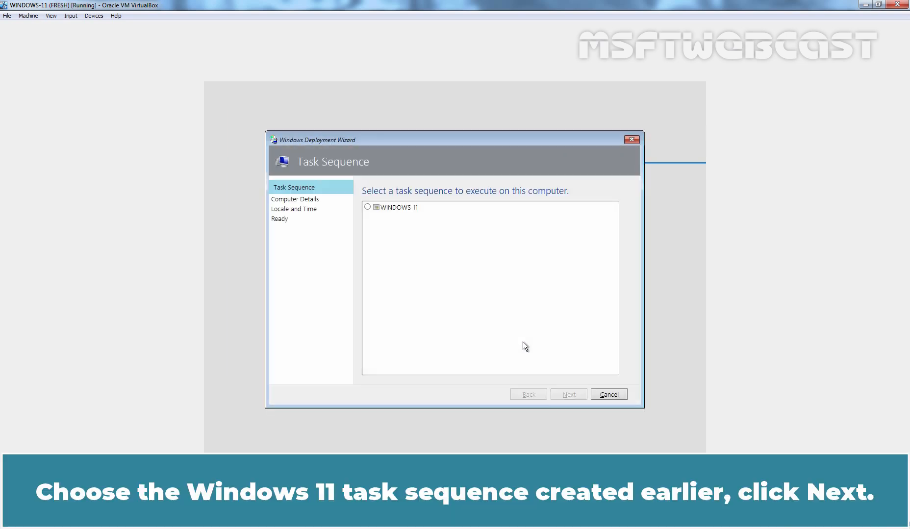
{"action": "mouse_move", "coordinate": [416, 236]}
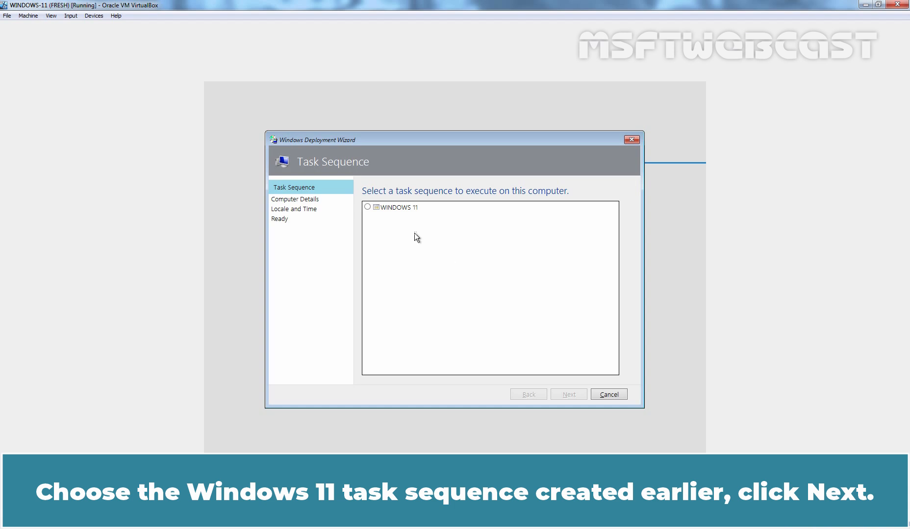
- Pick the WINDOWS 11 task sequence, keep default computer details, and skip moving and restoring data
{"action": "left_click", "coordinate": [368, 207]}
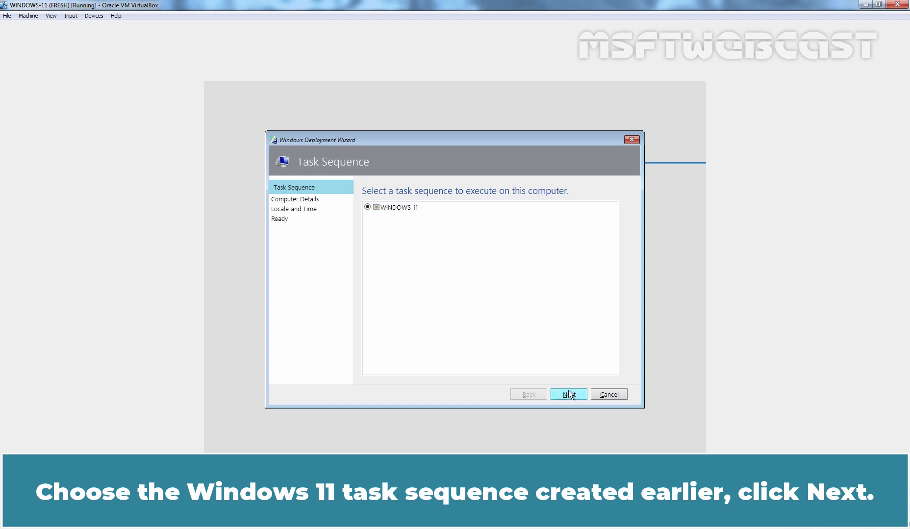
{"action": "left_click", "coordinate": [568, 395]}
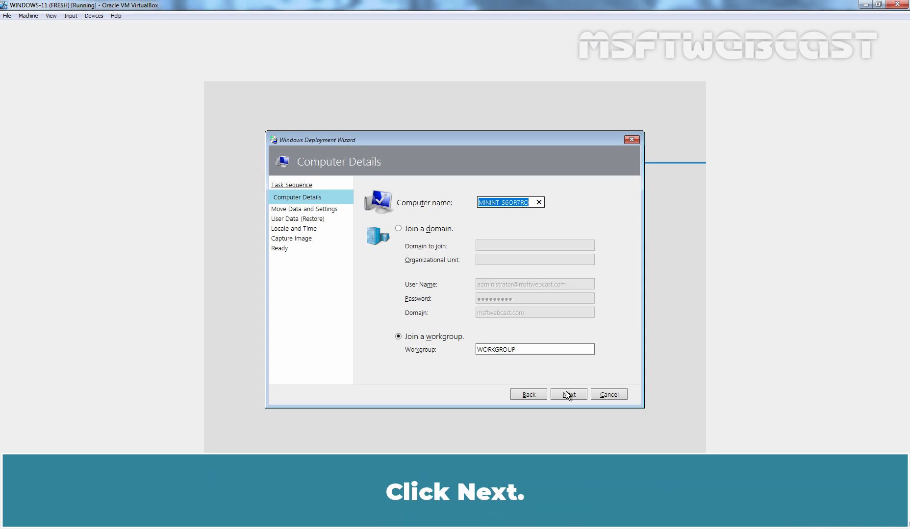
{"action": "left_click", "coordinate": [568, 394]}
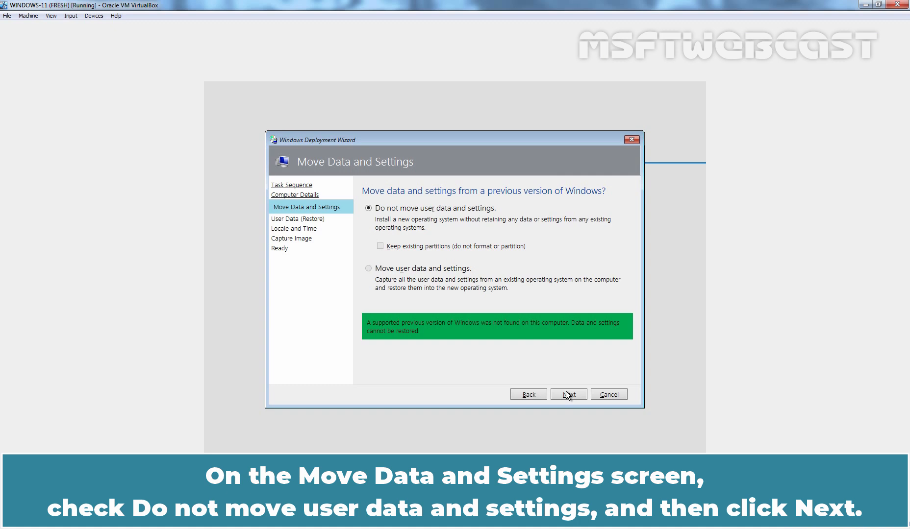
{"action": "left_click", "coordinate": [568, 394]}
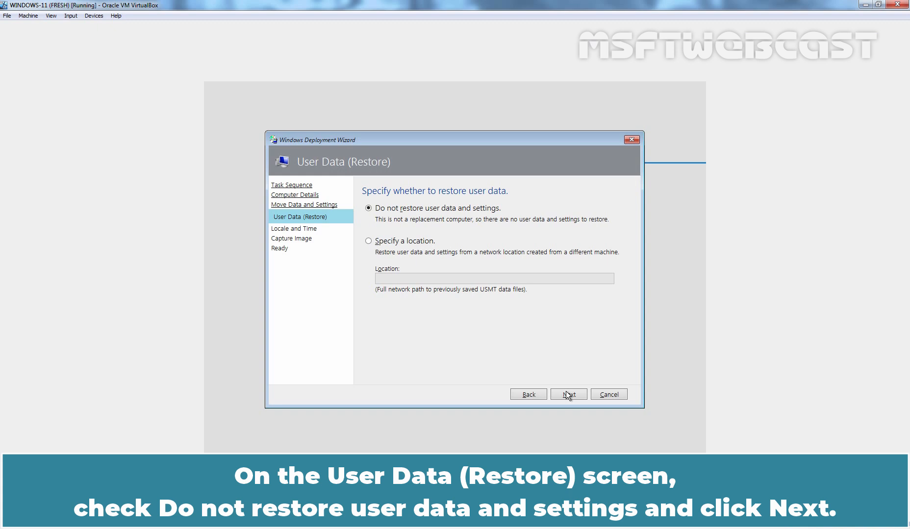
{"action": "left_click", "coordinate": [567, 394]}
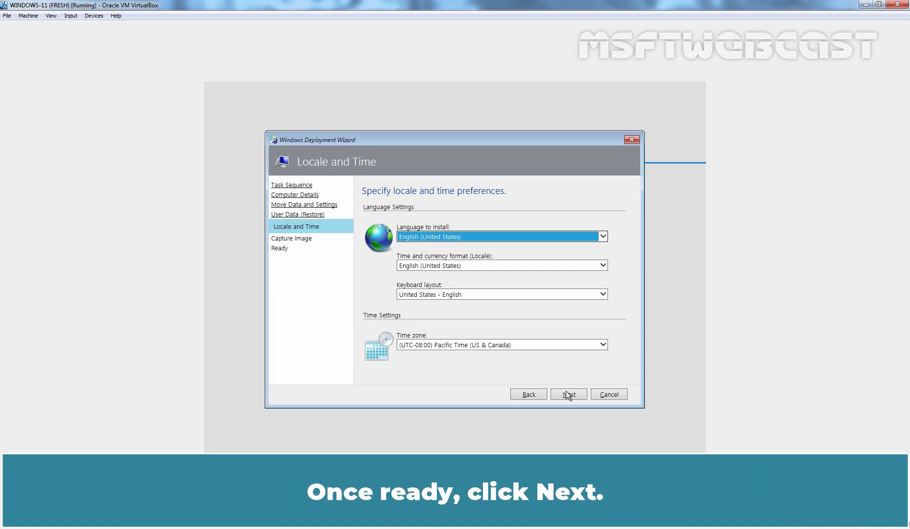
- Keep the English (United States) locale, choose no image capture, and begin the deployment
{"action": "left_click", "coordinate": [567, 395]}
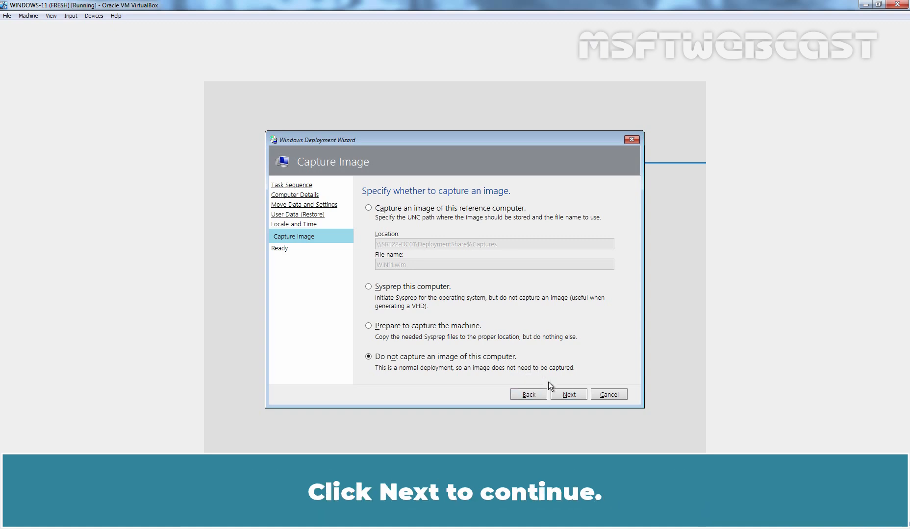
{"action": "left_click", "coordinate": [567, 394]}
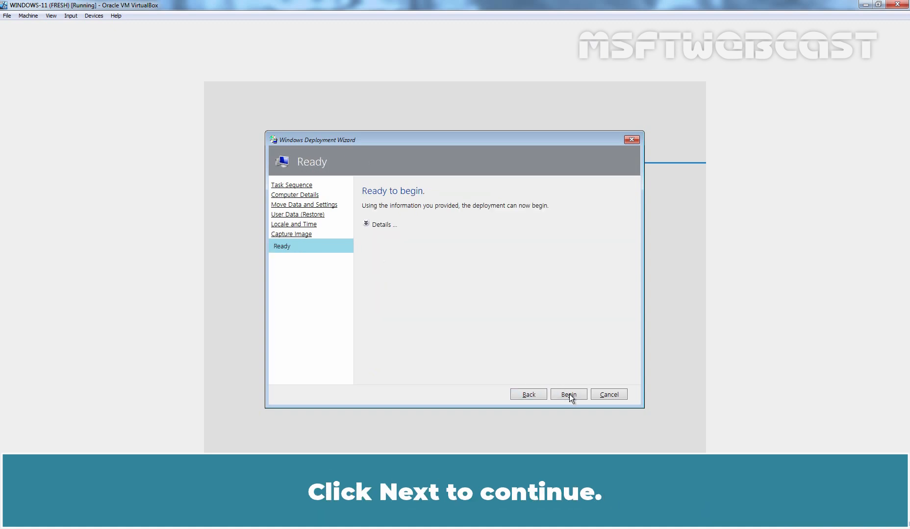
{"action": "left_click", "coordinate": [567, 394]}
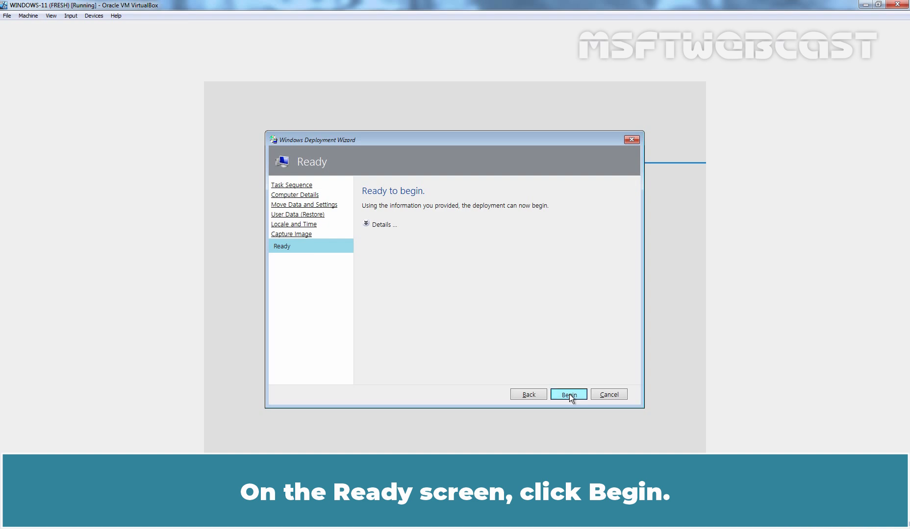
{"action": "left_click", "coordinate": [567, 394]}
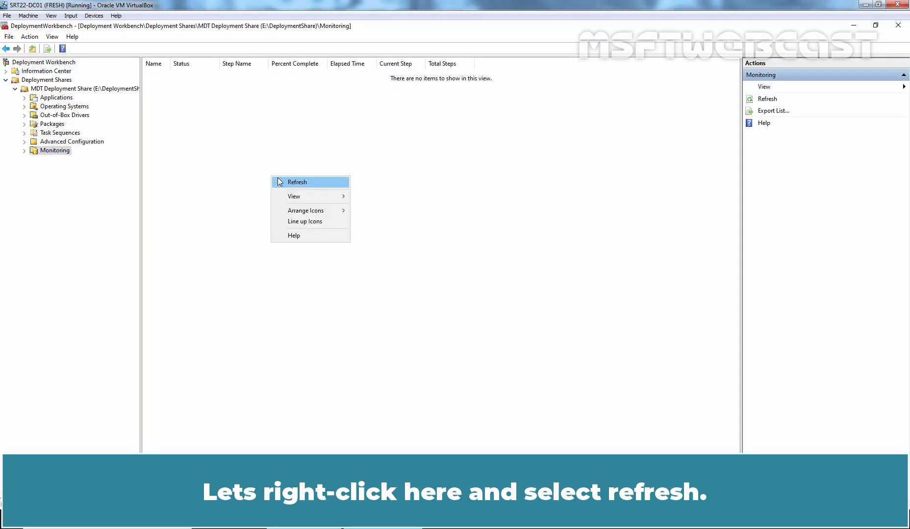
- Refresh the Monitoring pane to show the computer running Install Operating System
{"action": "left_click", "coordinate": [297, 182]}
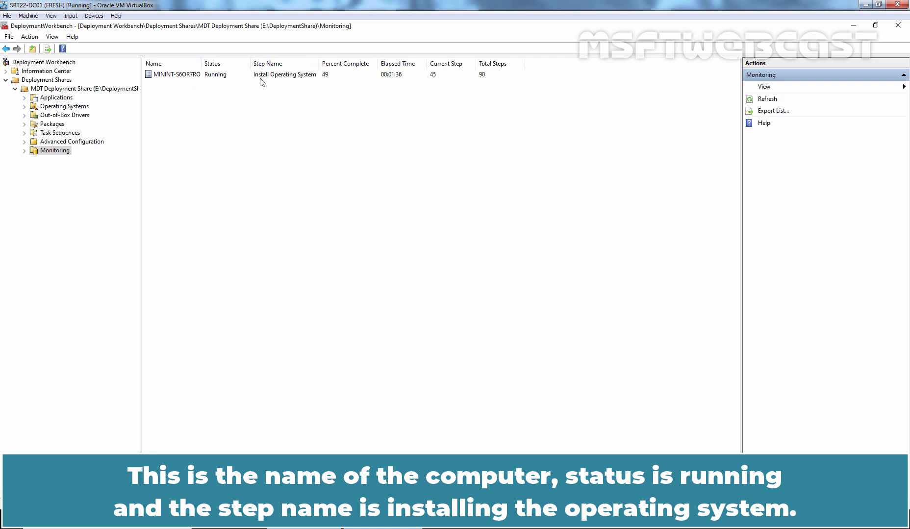
{"action": "mouse_move", "coordinate": [285, 83]}
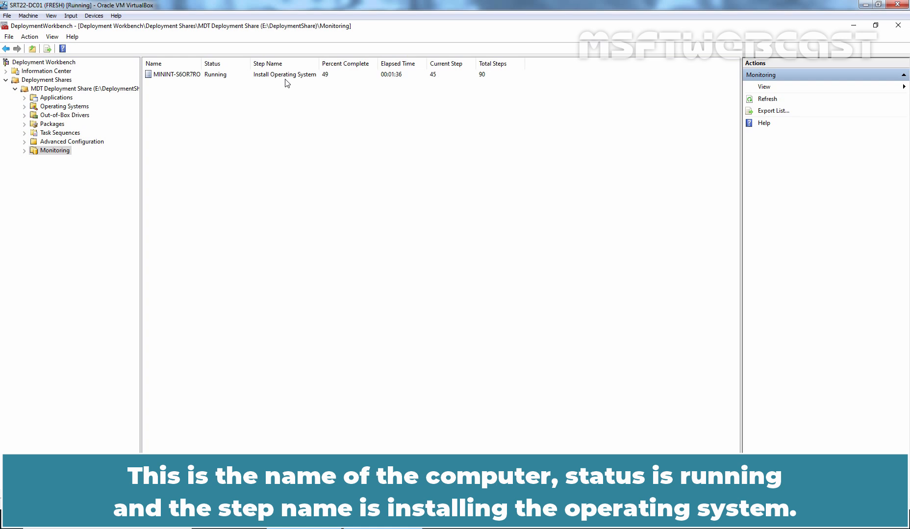
{"action": "mouse_move", "coordinate": [313, 91]}
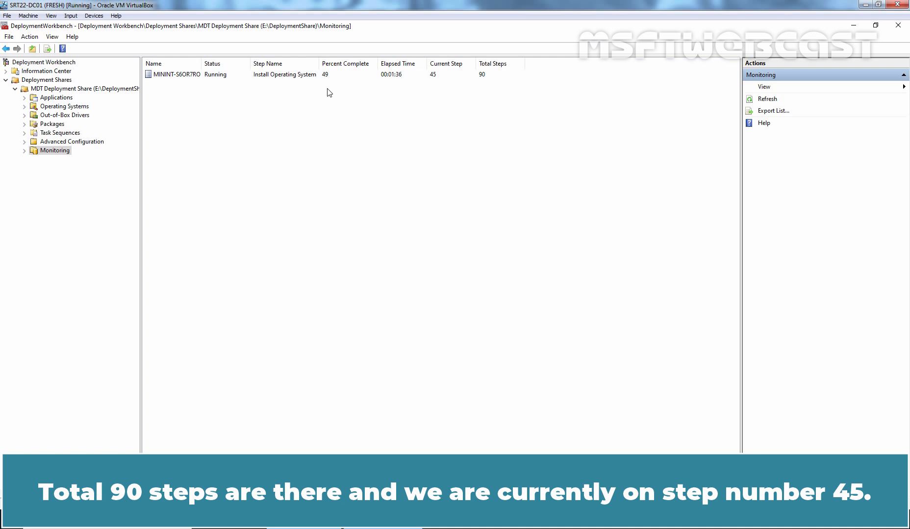
{"action": "mouse_move", "coordinate": [437, 92]}
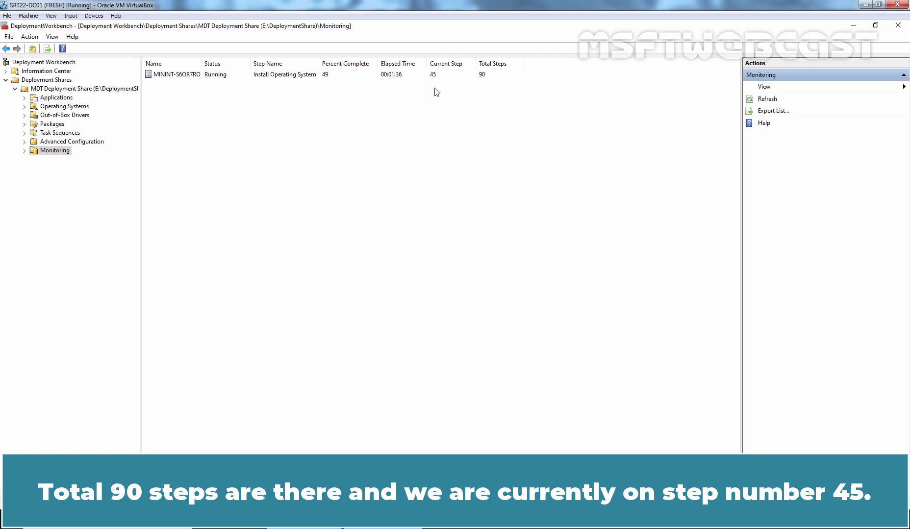